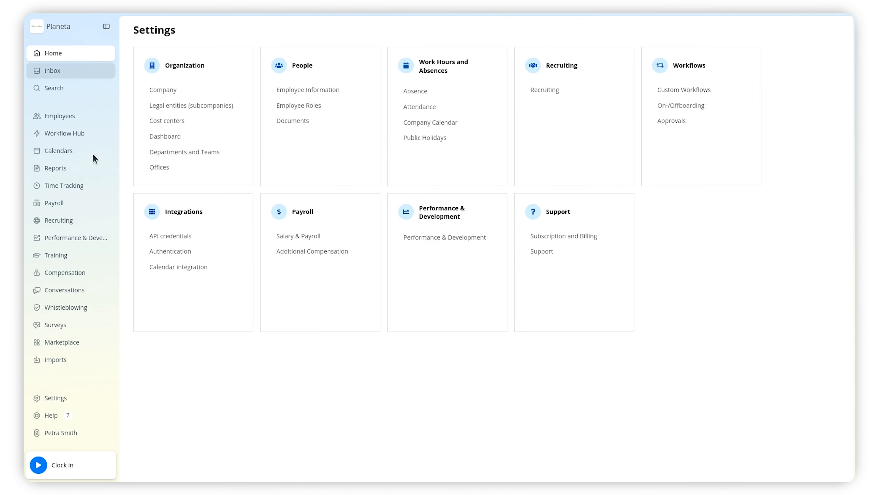
Add a new office named Paris in Offices settings and begin editing its details.
click(159, 166)
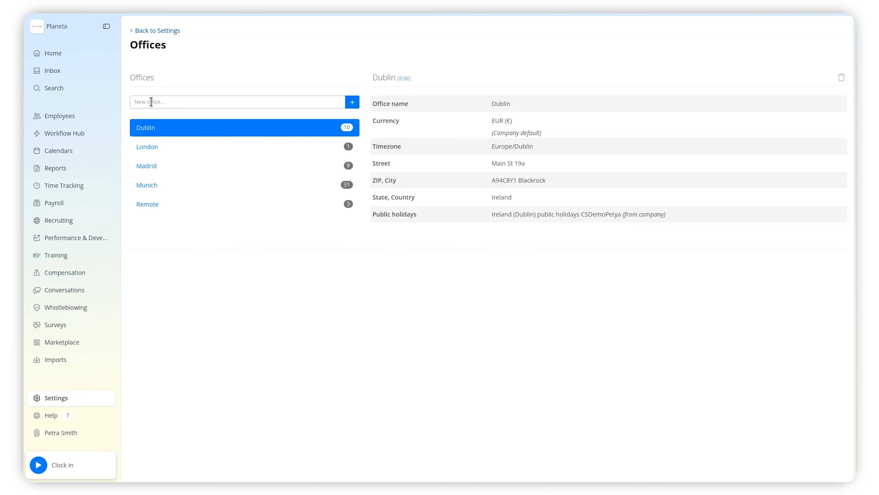
text(Paris)
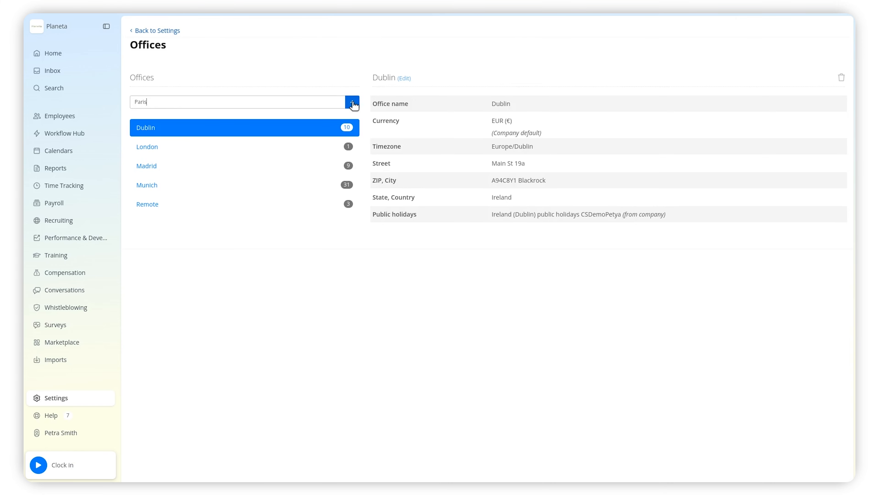
click(352, 102)
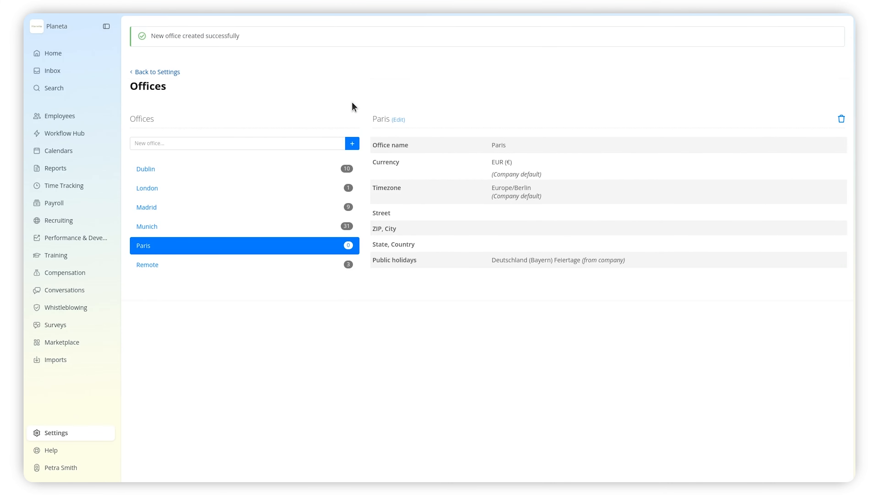
click(398, 119)
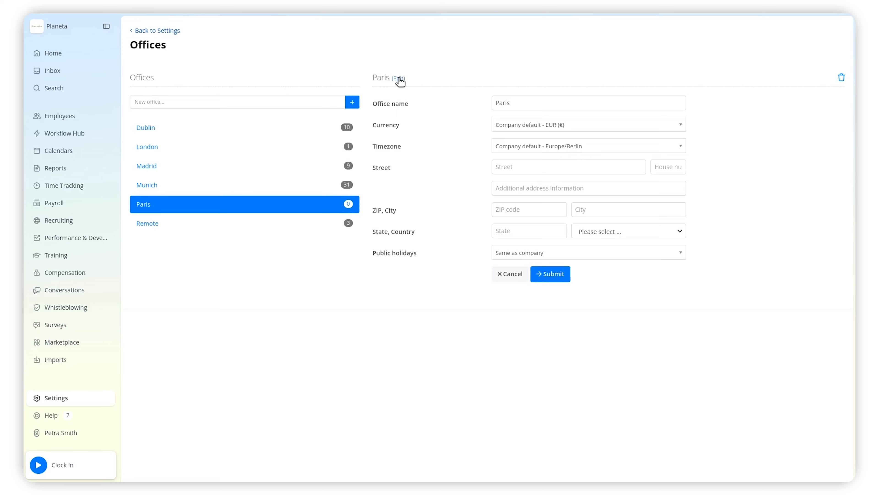
Set the Paris office timezone to Europe/Paris.
click(588, 146)
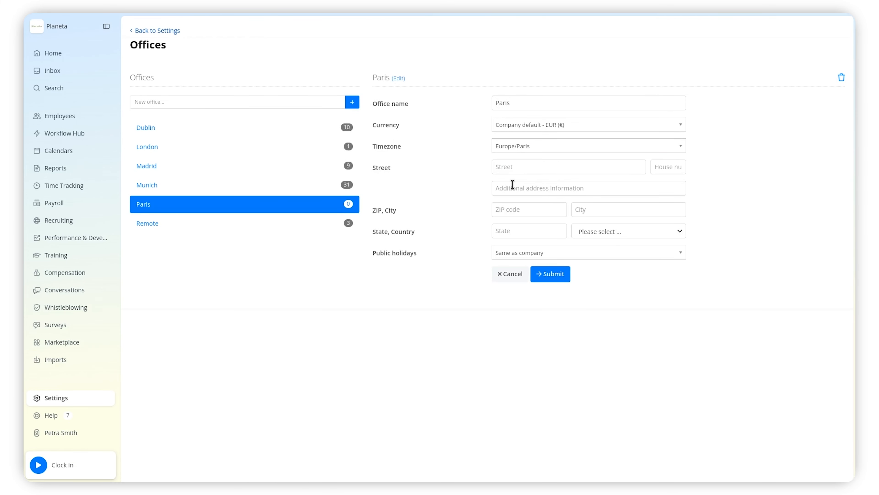
mouse_move(24, 155)
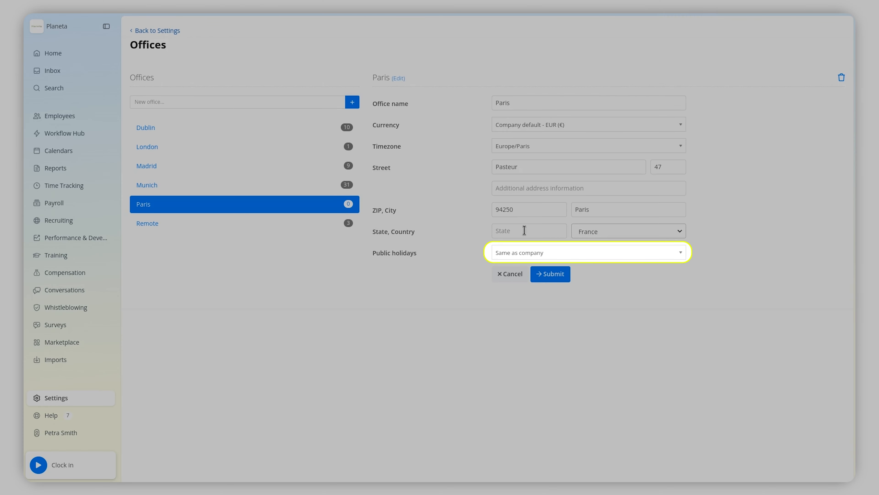
Filter the Public holidays calendar list with 'Fra' to show the France calendars.
click(587, 252)
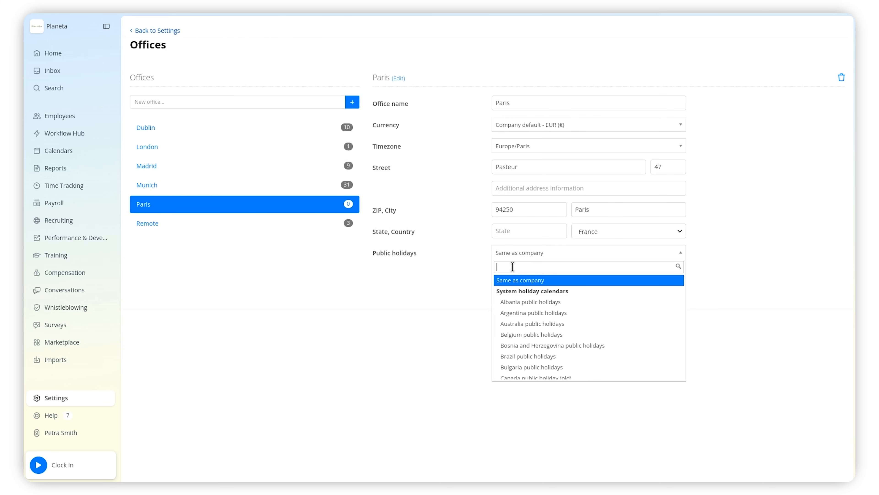
text(Fra)
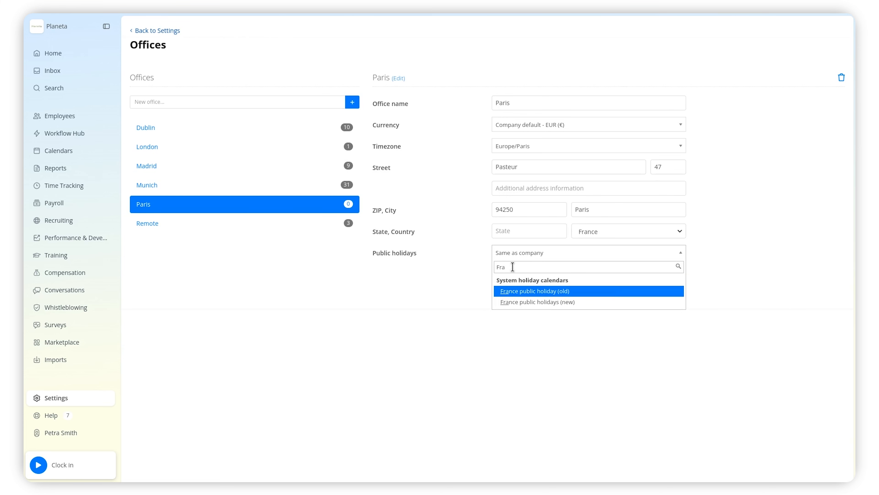